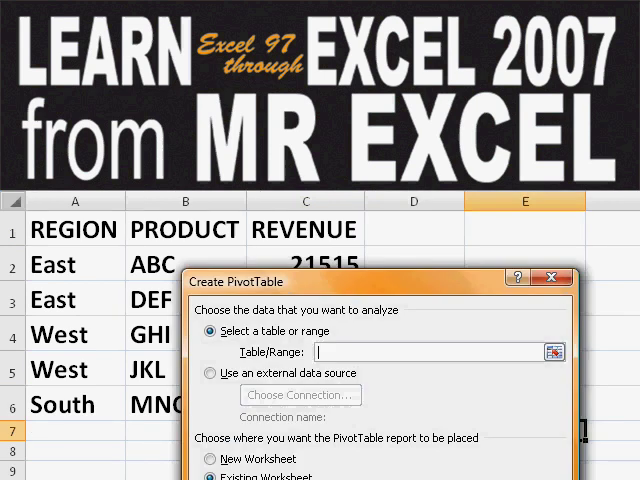
# Close the Excel 2007 workbook and return to the Windows desktop
pyautogui.click(220, 476)
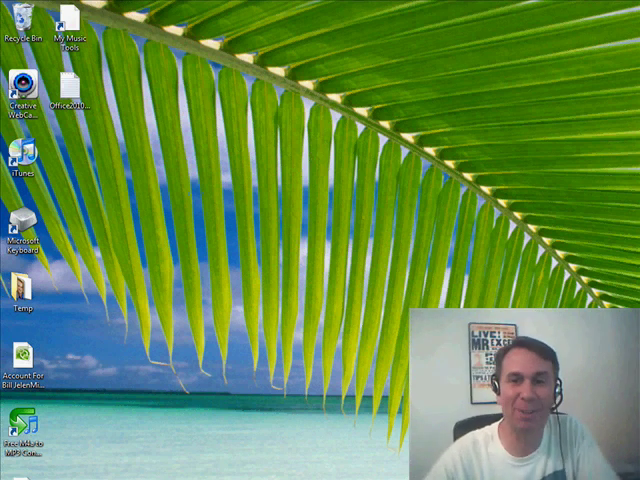
# Launch Excel 2010 from Start and open Podcast1066.xlsm from Recent files
pyautogui.click(10, 476)
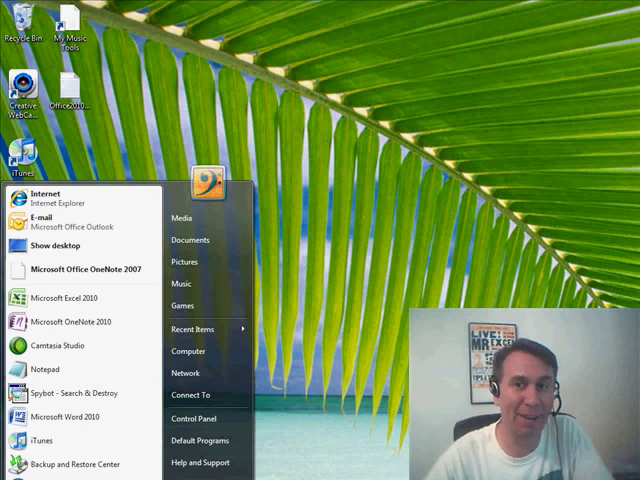
pyautogui.moveTo(64, 296)
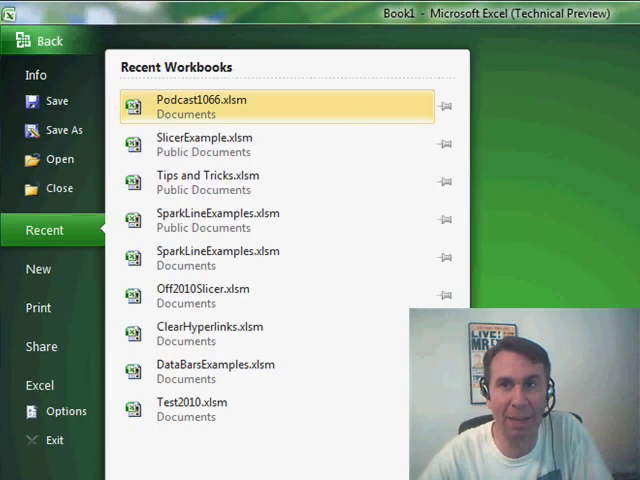
pyautogui.click(38, 44)
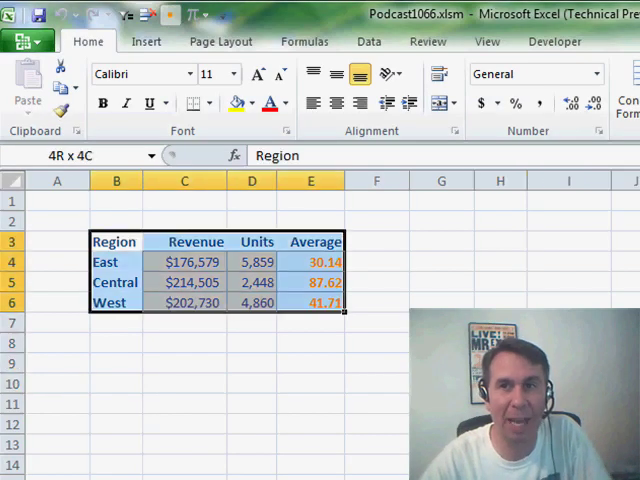
# Copy the Region/Revenue/Units/Average table B3:E6 with Ctrl+C
pyautogui.click(116, 240)
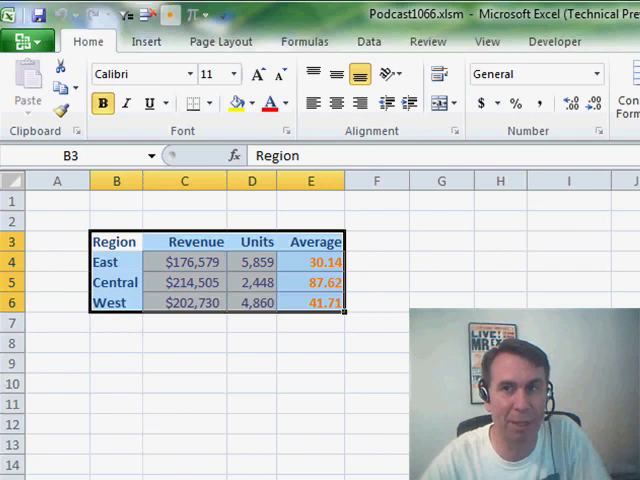
pyautogui.press('ctrl+c')
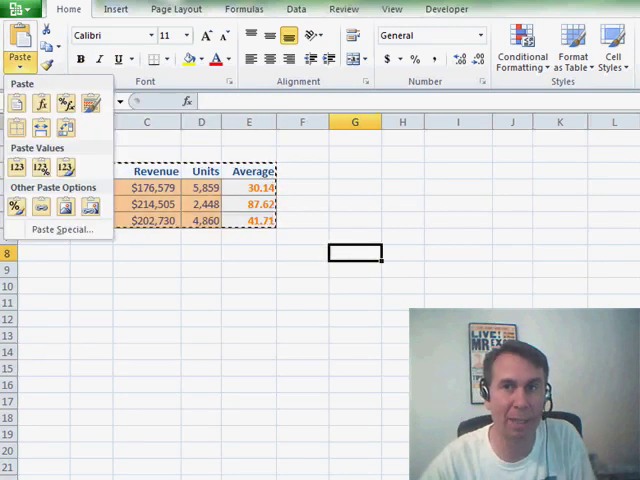
# Paste the table copy at G8 and apply its source formats via Paste Special
pyautogui.click(16, 168)
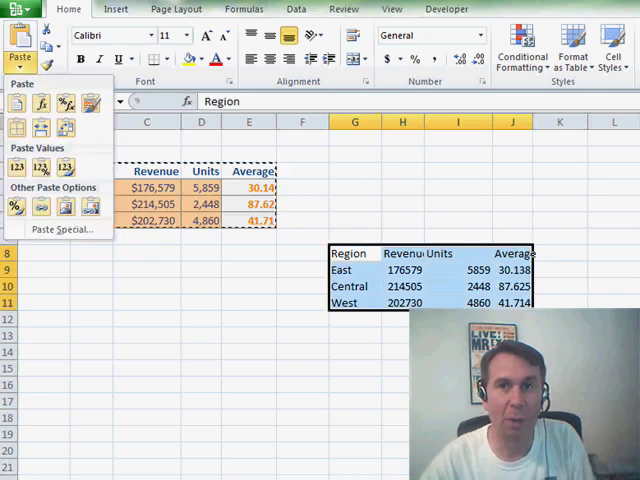
pyautogui.click(64, 228)
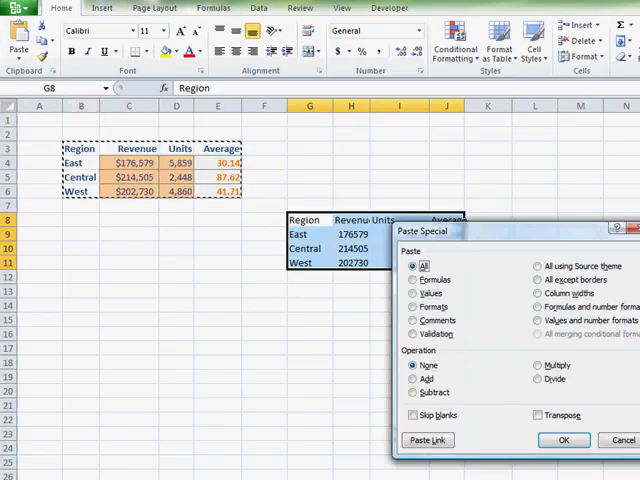
pyautogui.click(412, 306)
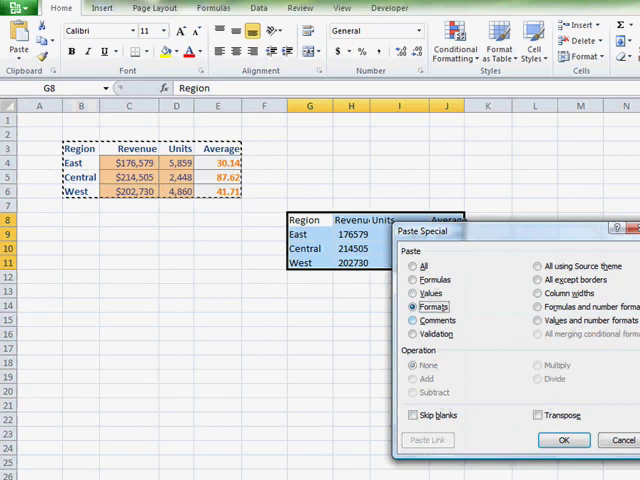
pyautogui.click(568, 440)
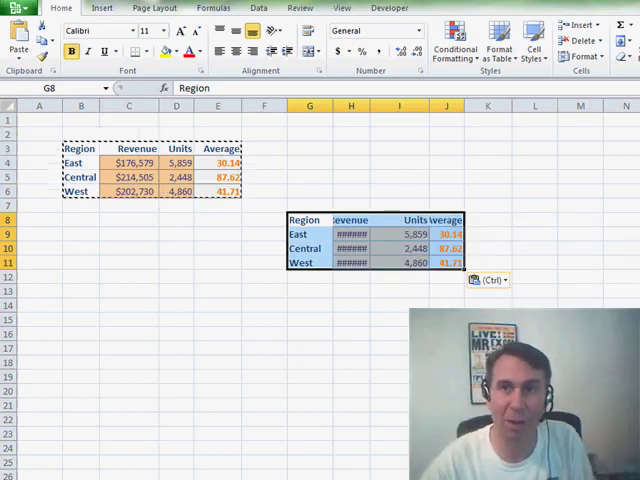
# Apply the source column widths to the pasted copy via Paste Special
pyautogui.click(488, 280)
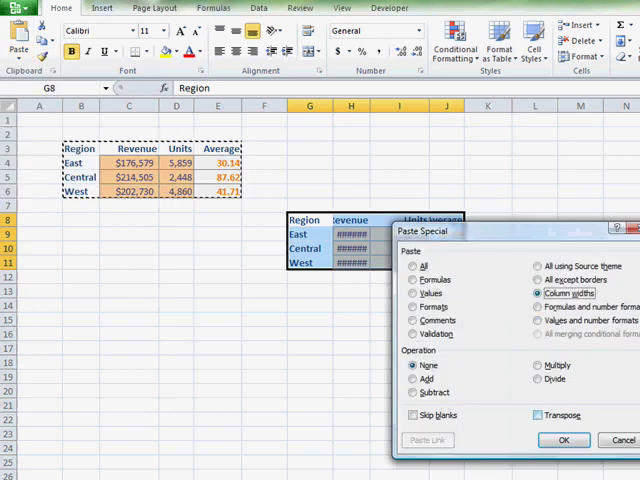
pyautogui.click(560, 440)
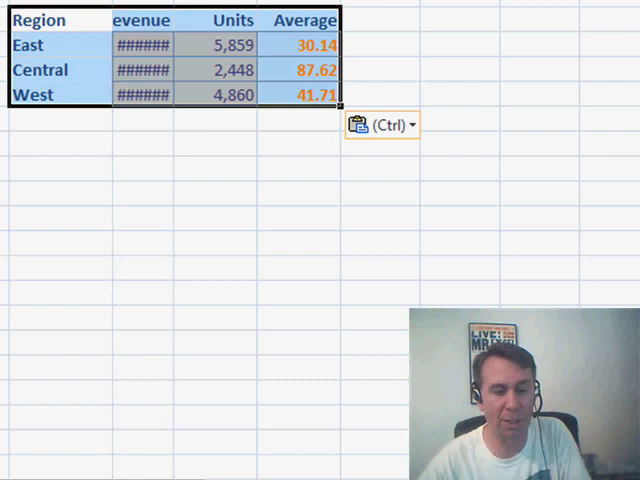
# Review the Paste Options choices for the pasted table copy
pyautogui.click(412, 122)
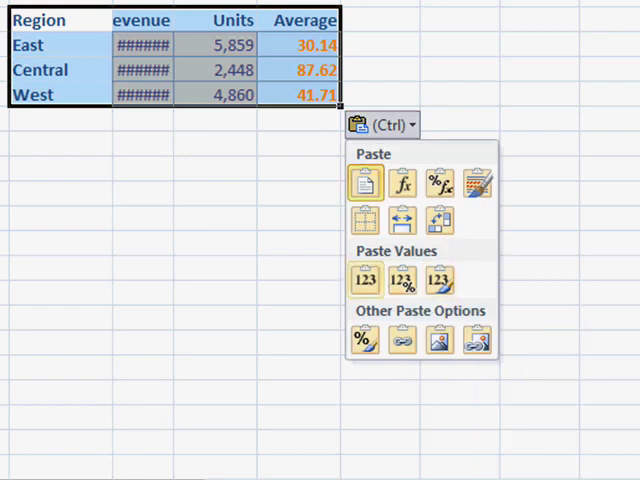
pyautogui.moveTo(364, 278)
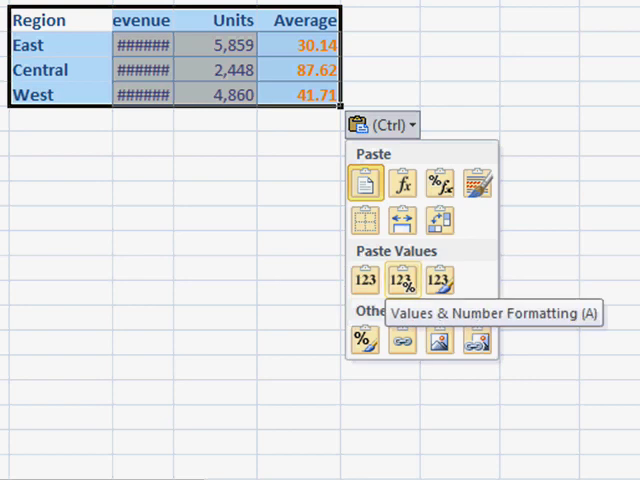
pyautogui.moveTo(436, 282)
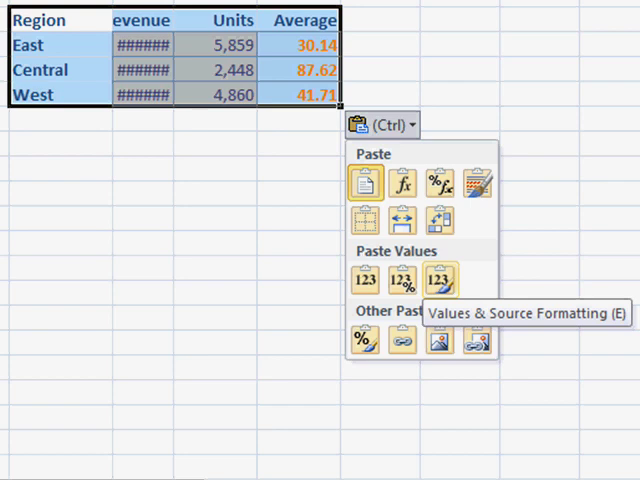
pyautogui.moveTo(396, 218)
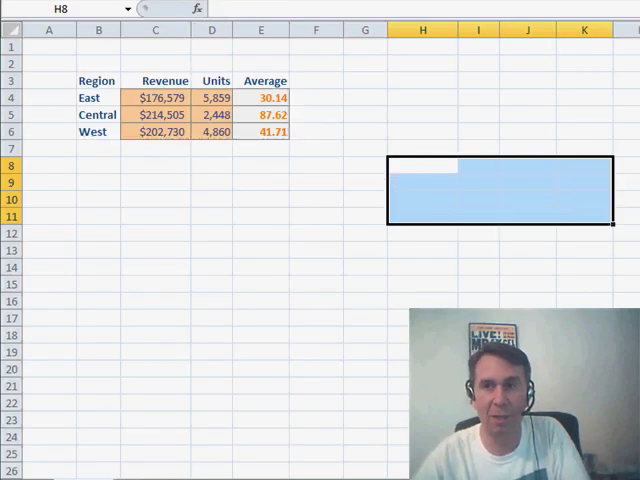
# Copy B3:E6 again, paste it below and show its Paste Options choices
pyautogui.moveTo(96, 80); pyautogui.dragTo(270, 132)
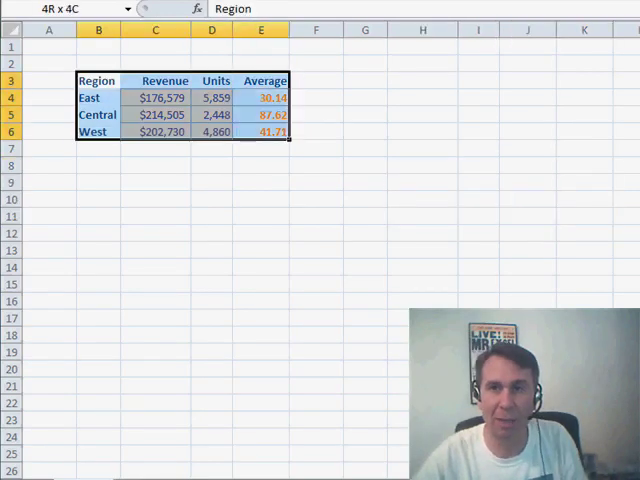
pyautogui.click(364, 164)
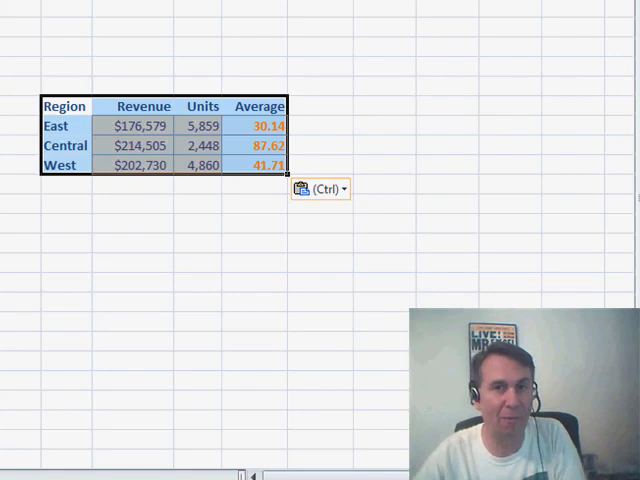
pyautogui.click(340, 188)
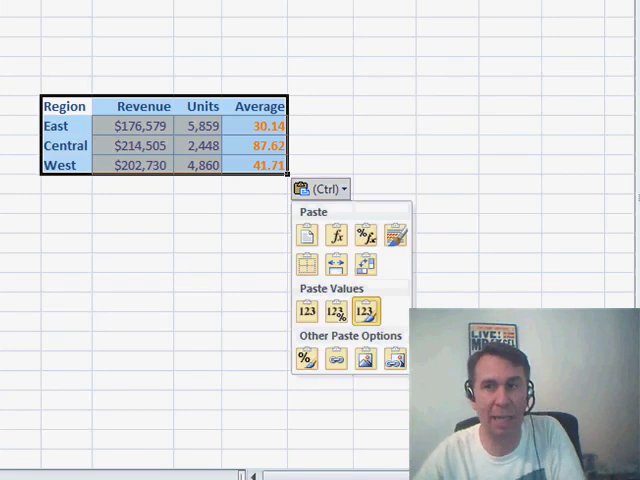